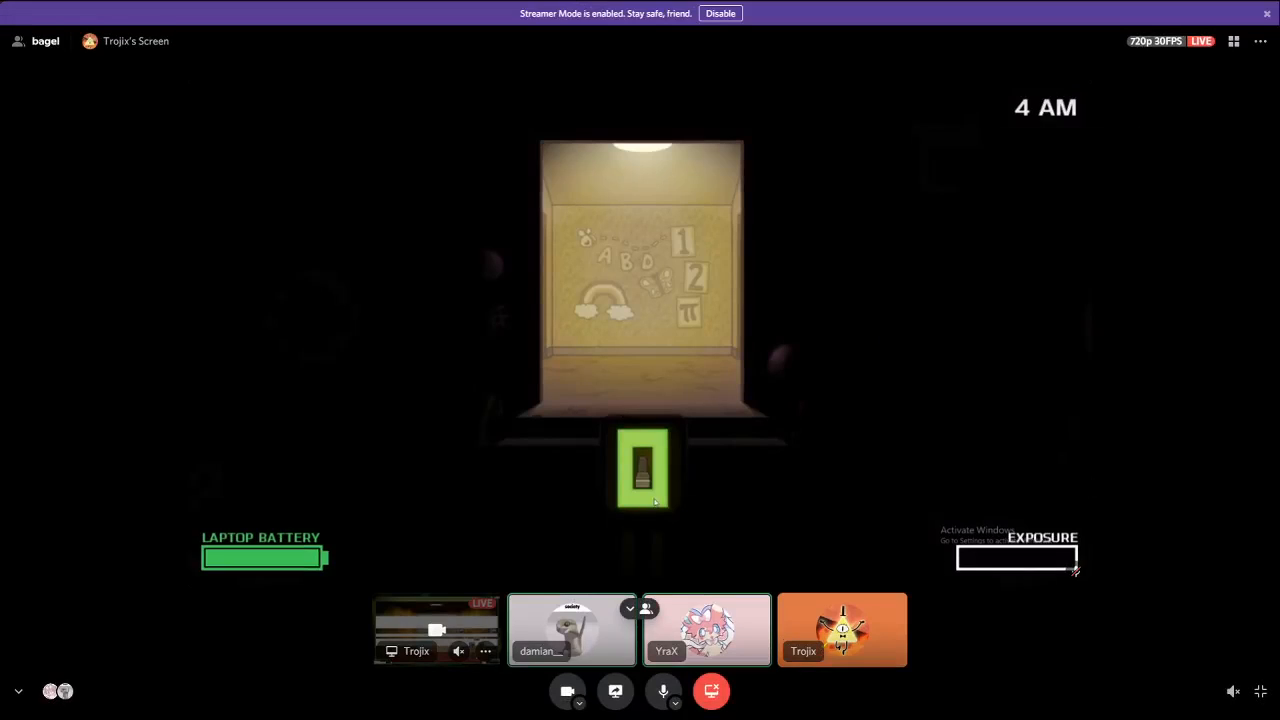
mouse_move(924, 308)
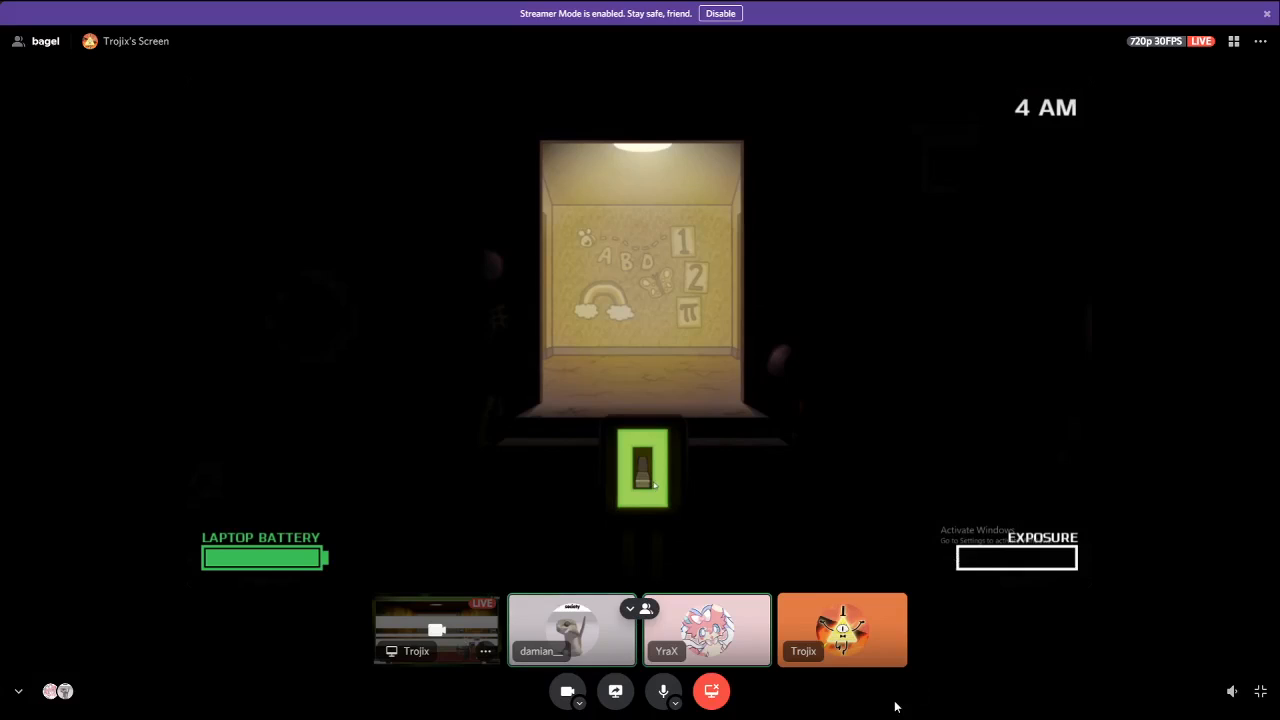
Alternate between the window and the laptop camera feeds until the clock reaches 5 AM
click(644, 468)
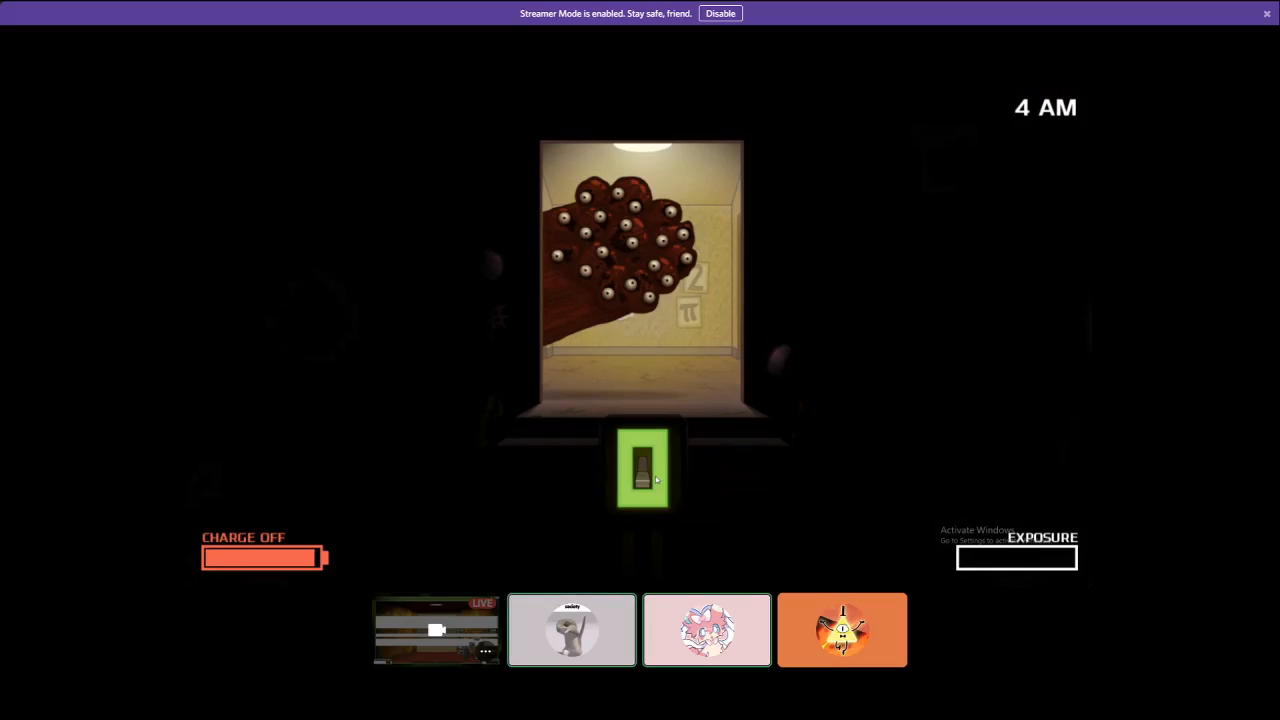
click(640, 476)
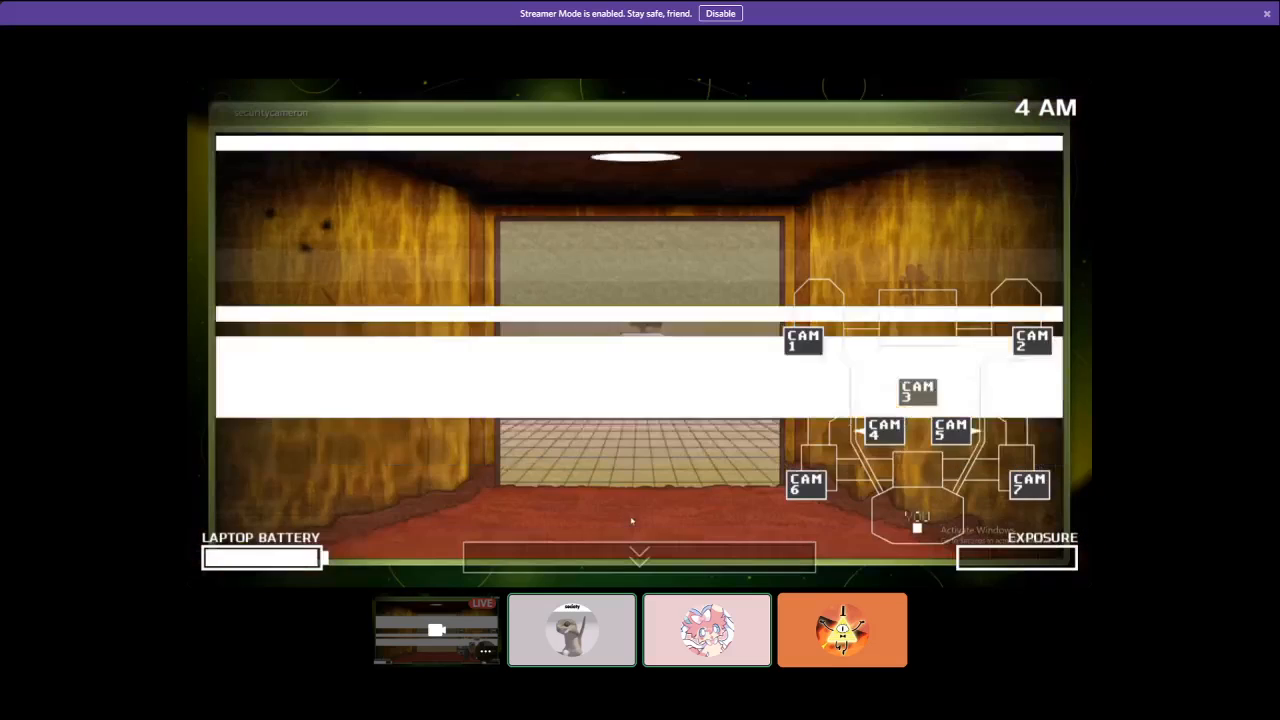
click(640, 556)
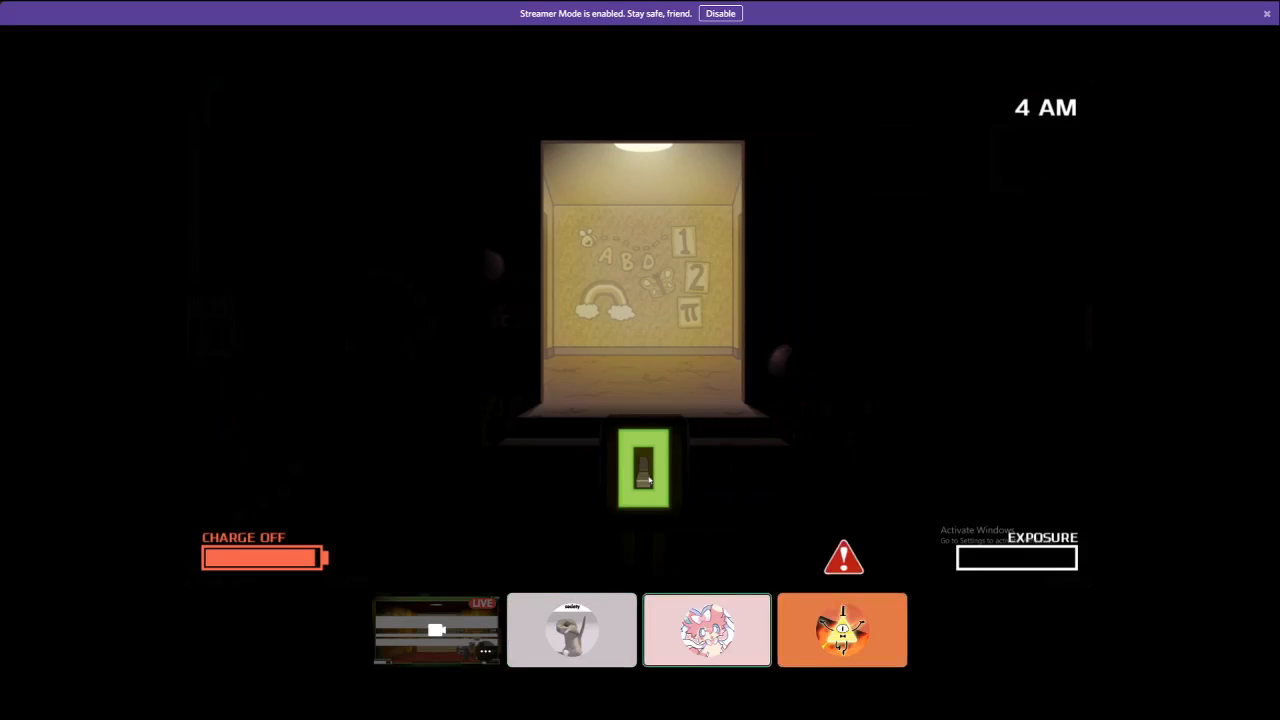
click(644, 468)
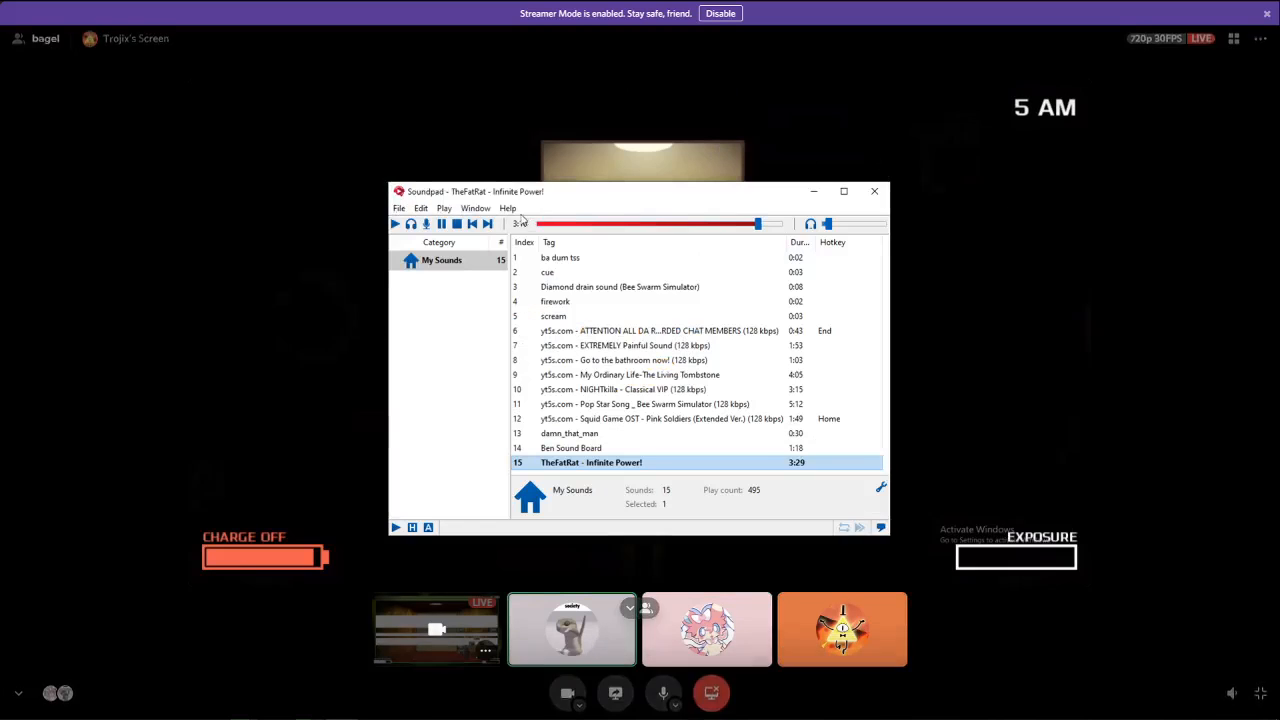
click(874, 192)
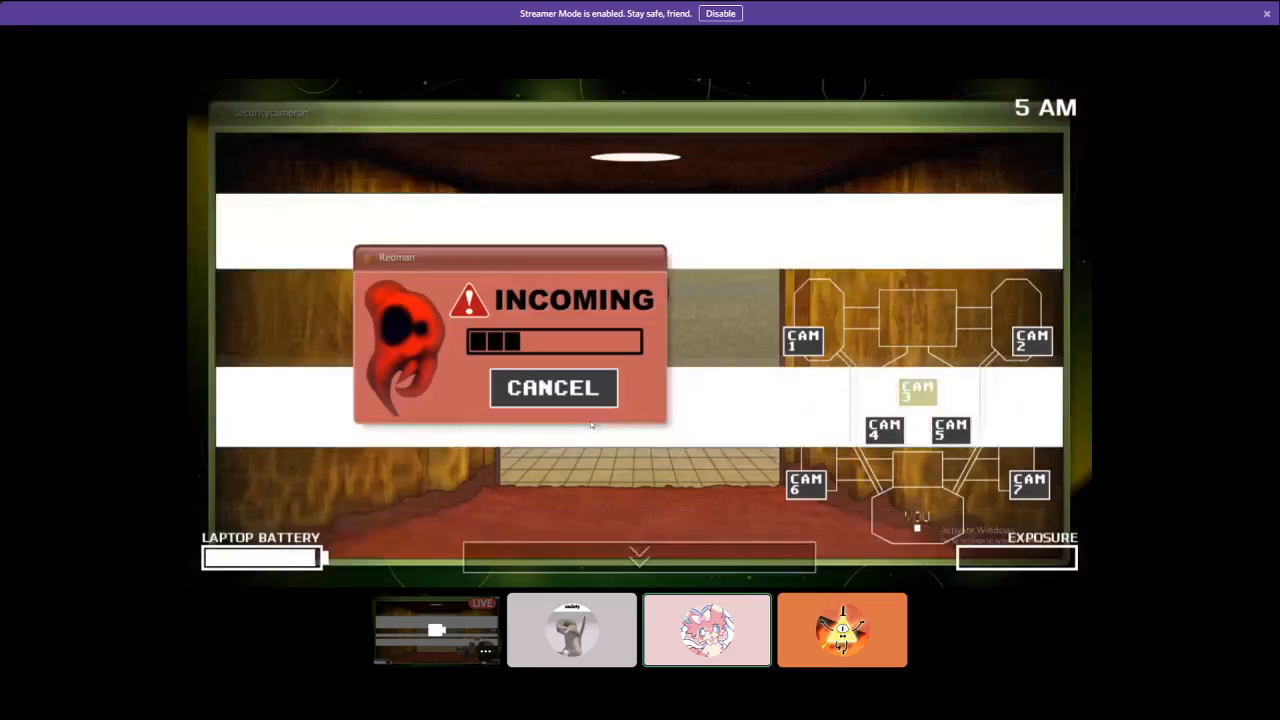
Cancel the INCOMING virus popup, then cycle the laptop down to recharge and up to watch the egg
click(552, 388)
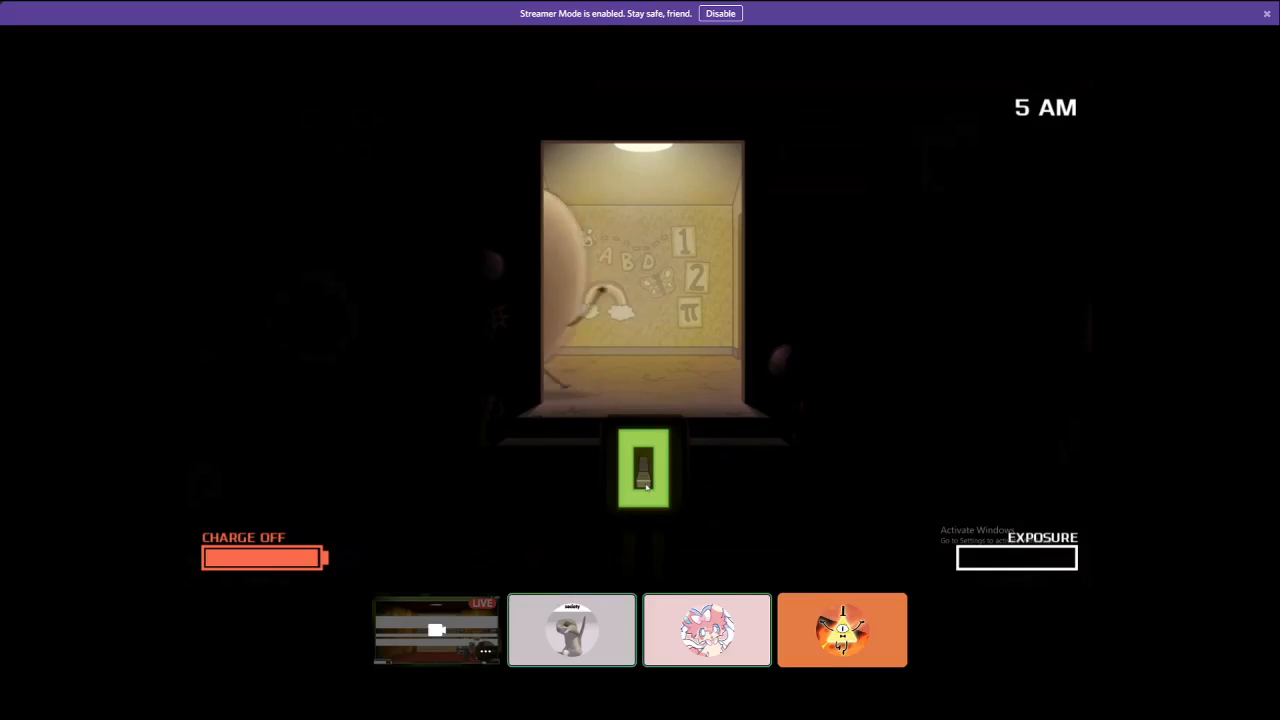
click(644, 468)
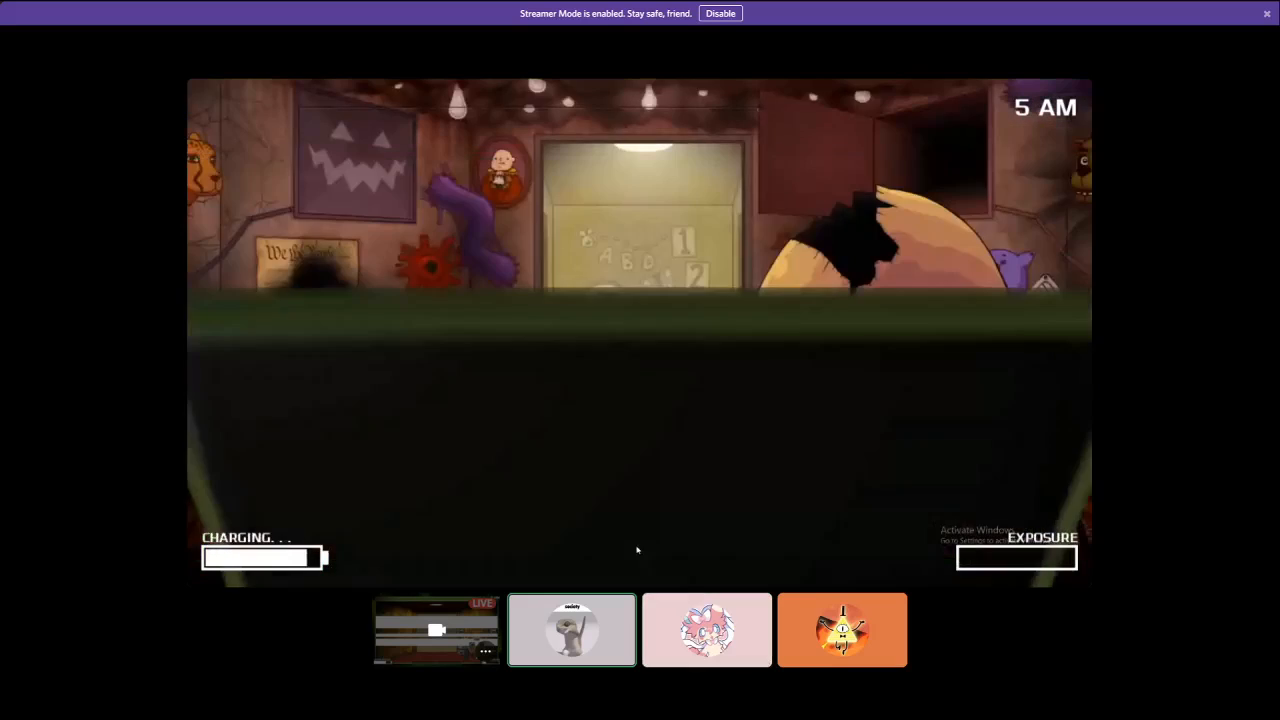
click(596, 468)
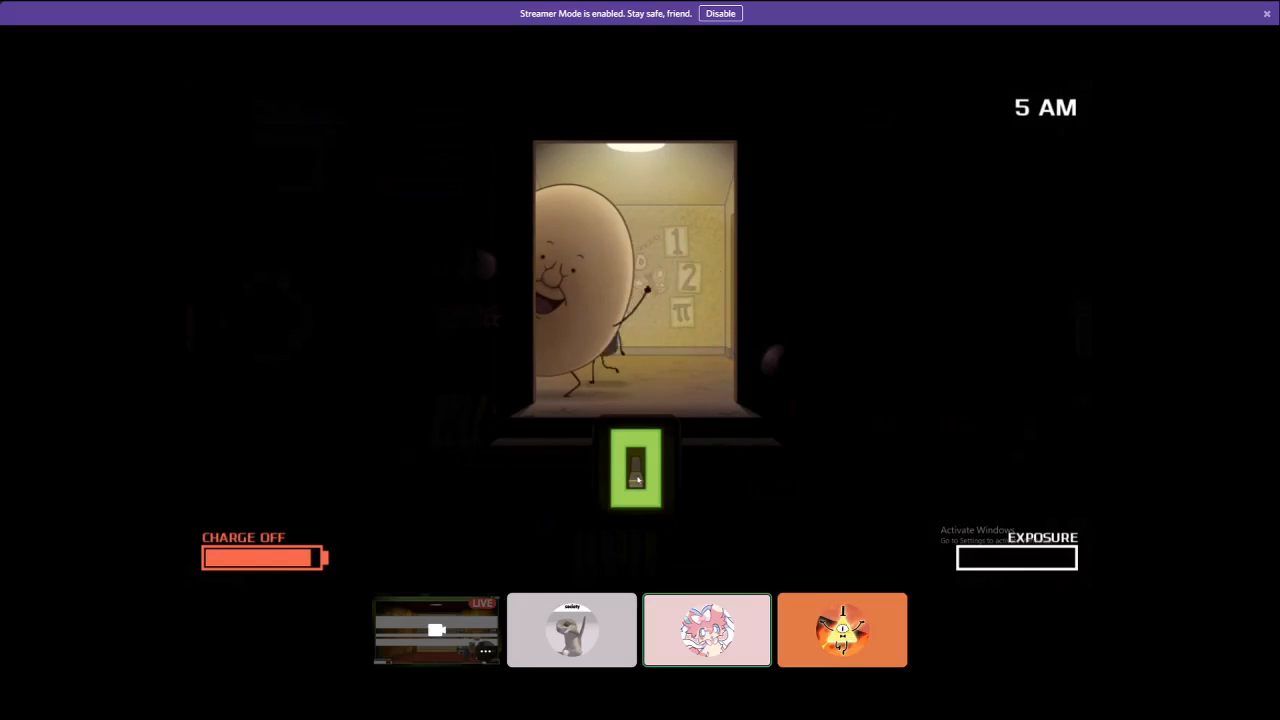
click(636, 468)
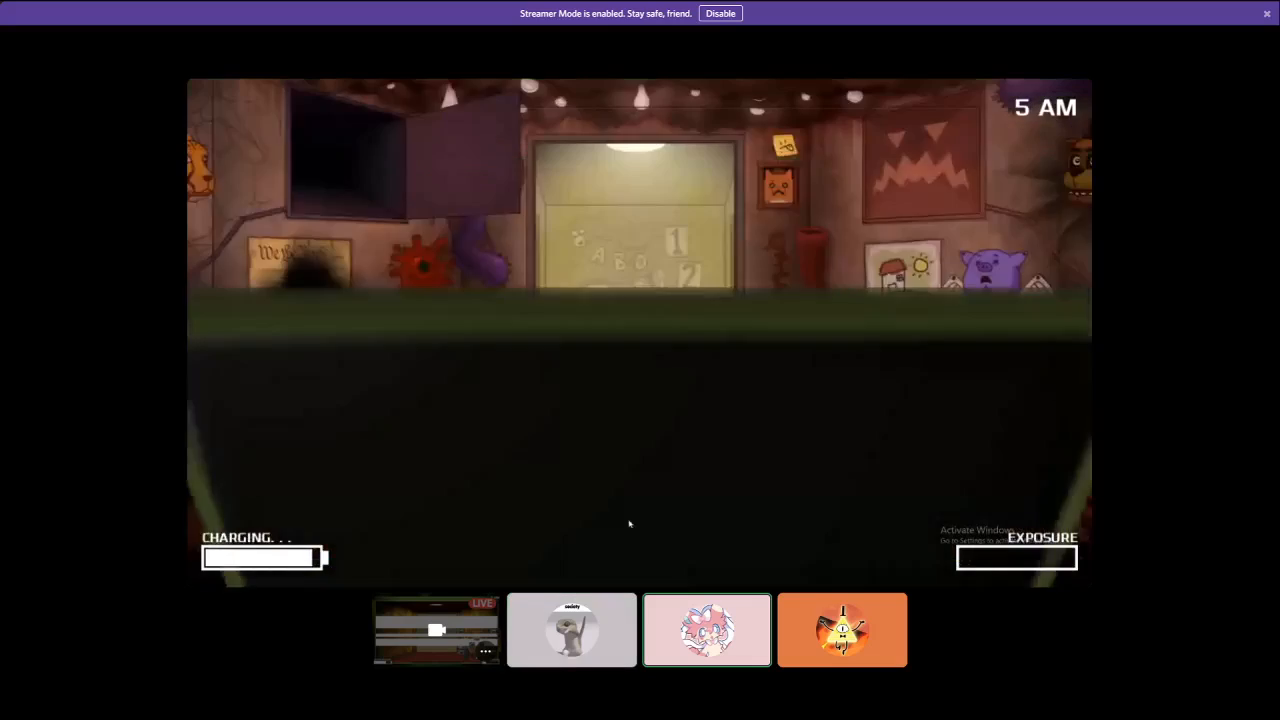
click(636, 468)
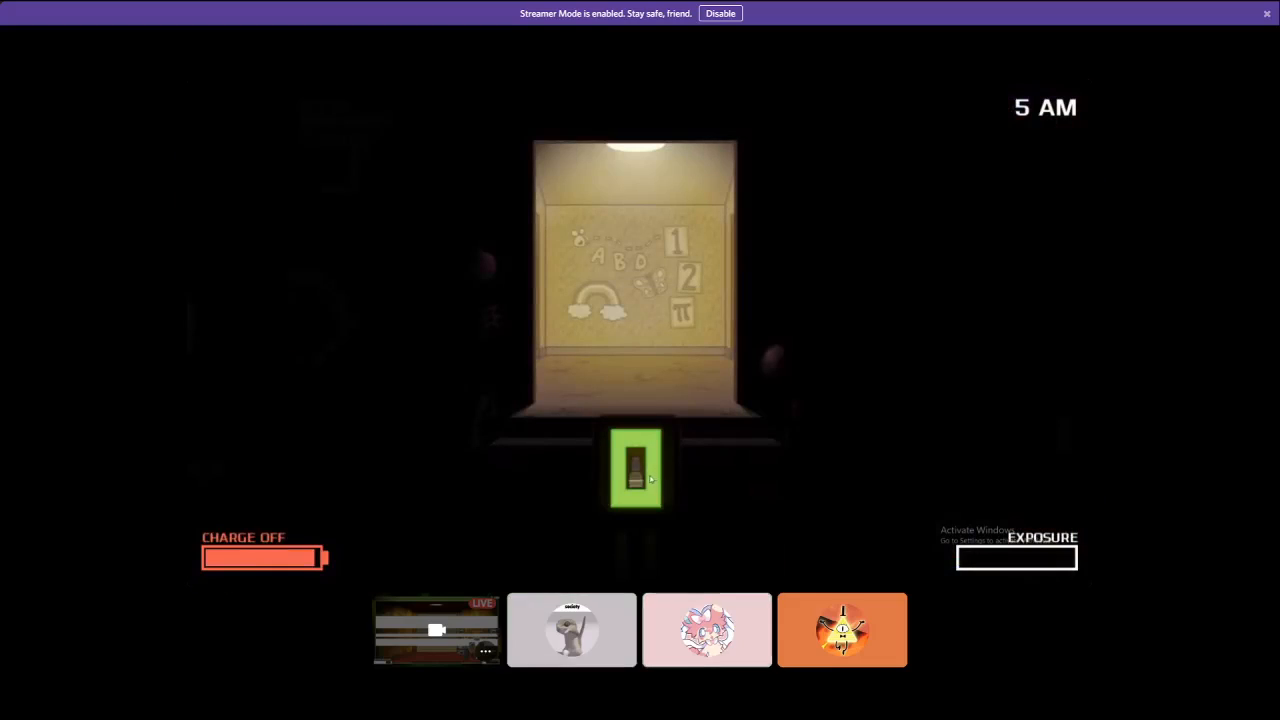
Keep recharging the laptop at 5 AM and drive off the party-hat creature at the window
click(636, 470)
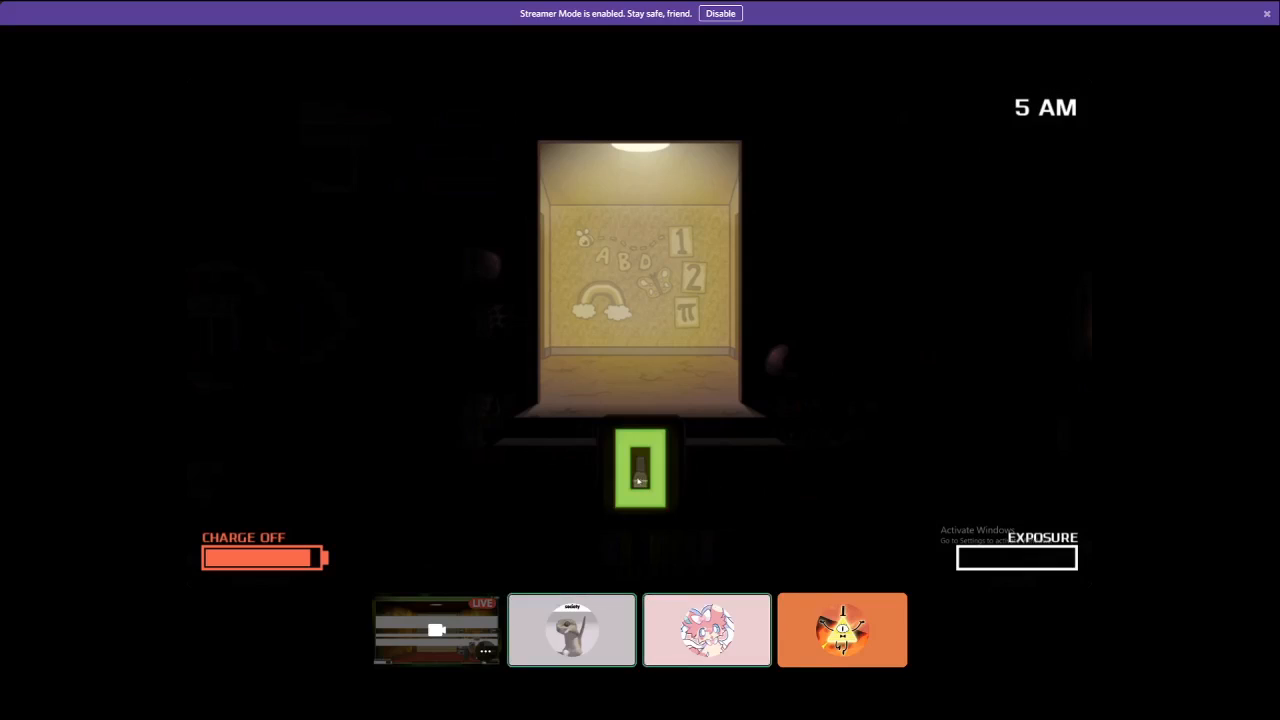
click(706, 628)
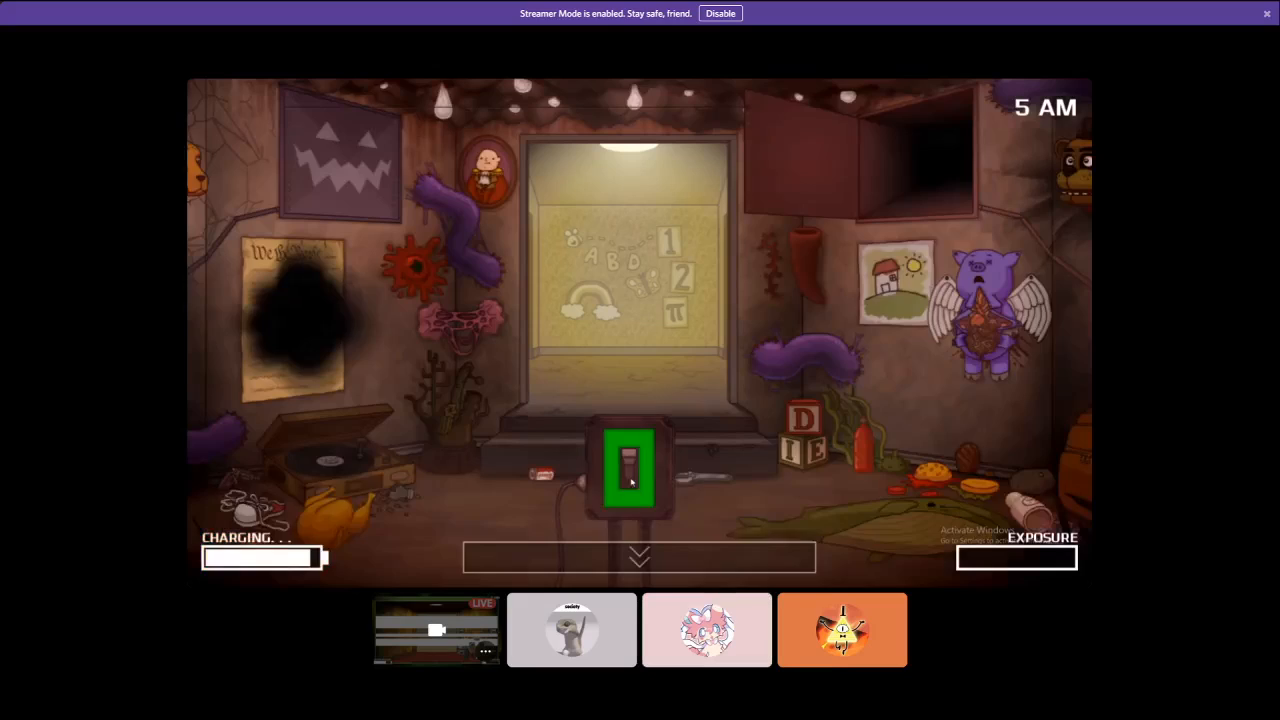
click(628, 470)
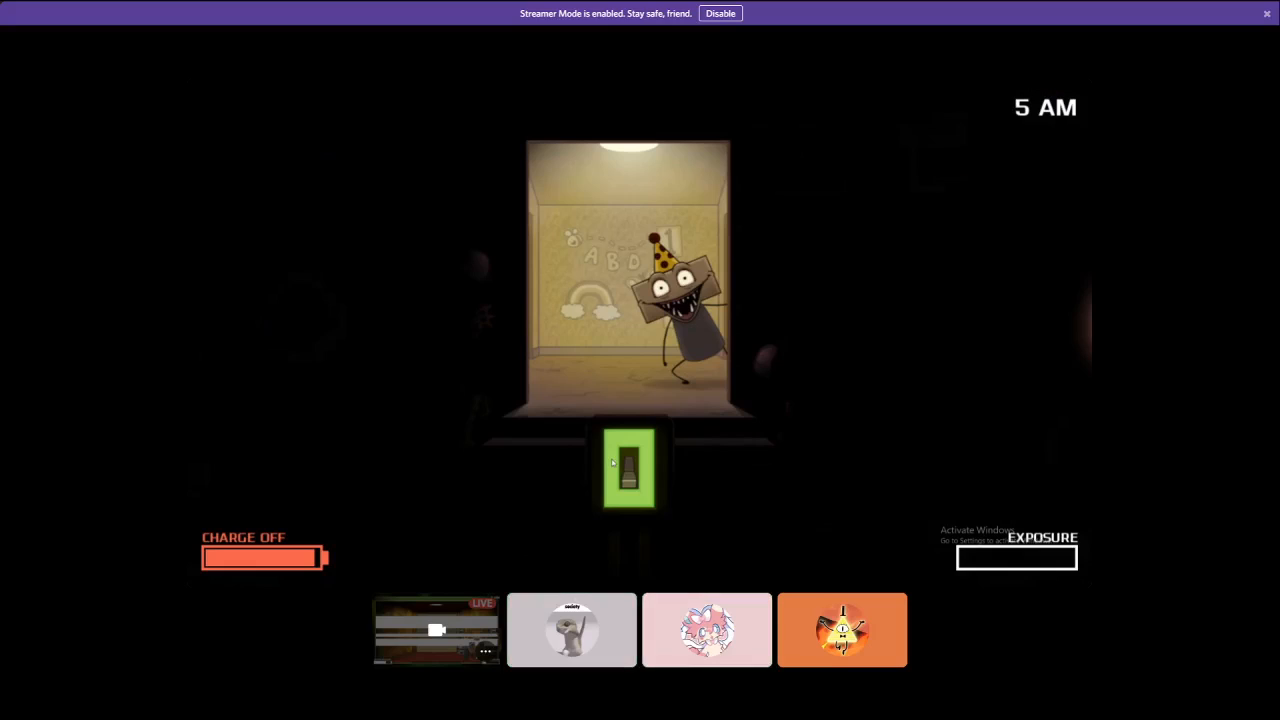
click(572, 630)
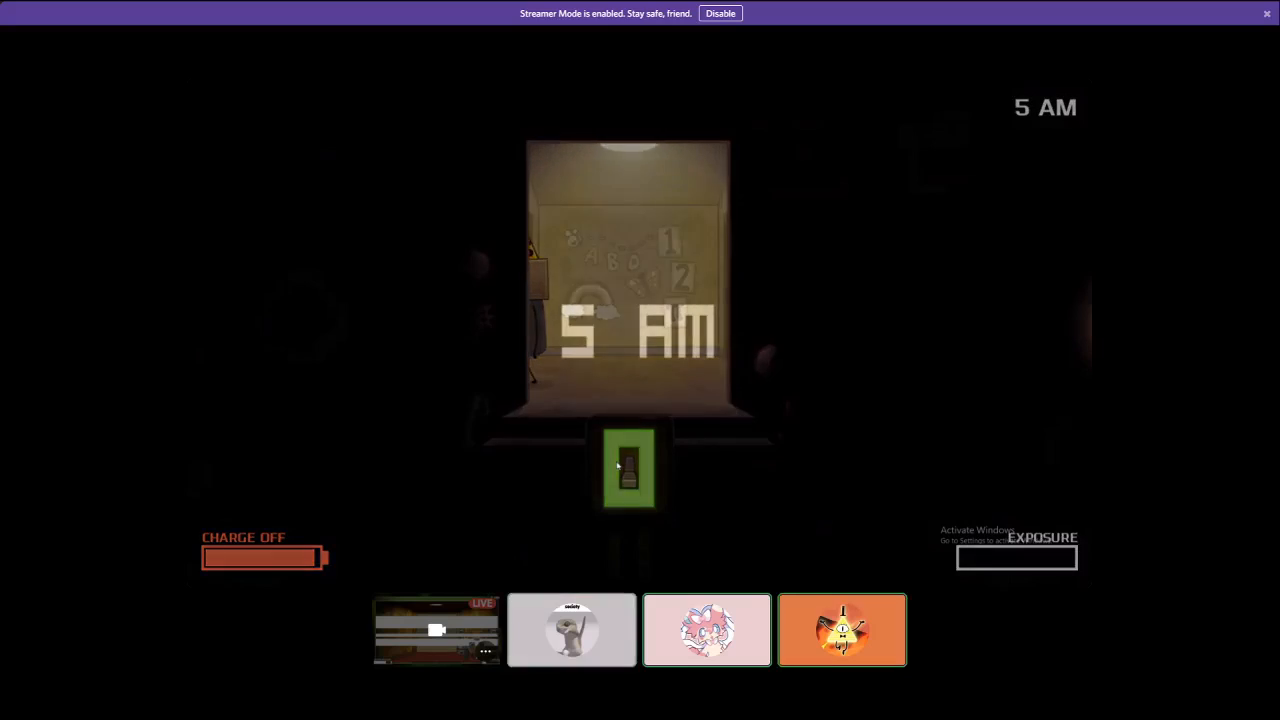
Raise the laptop one last time and let the night end, returning to the title menu
click(628, 470)
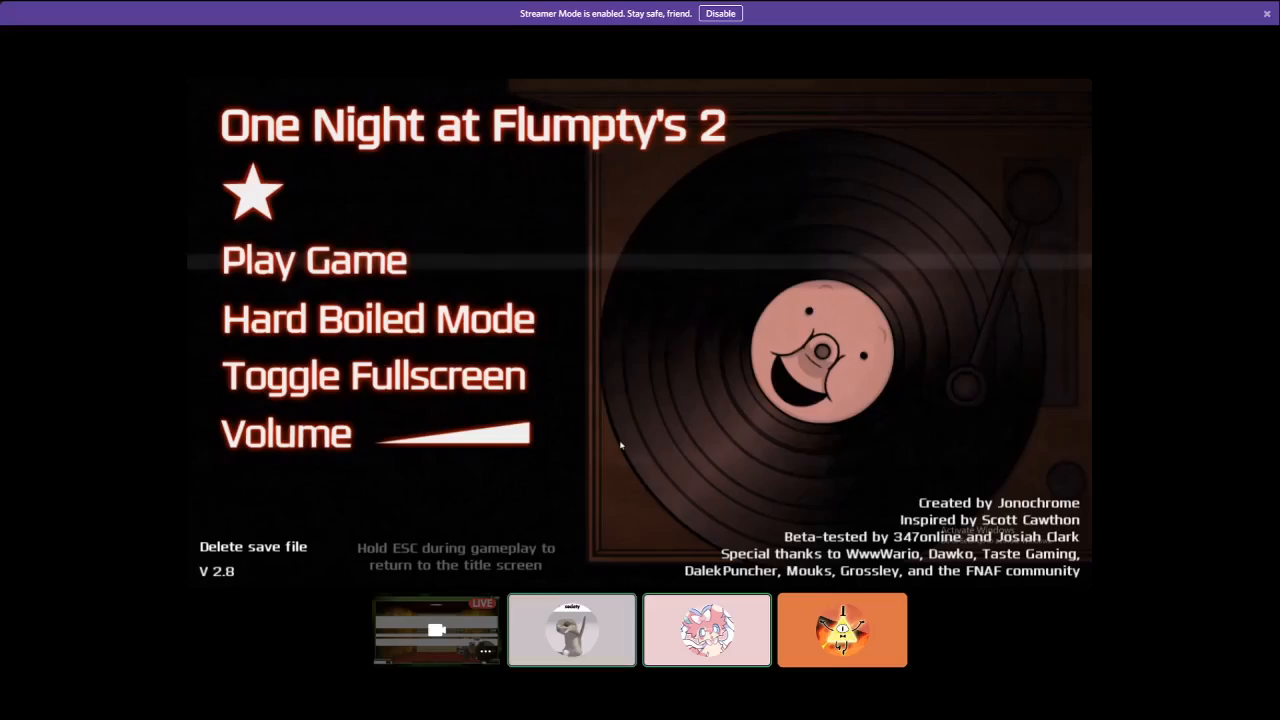
Bring up the 'Kidnapped person wins Flumpty Bumpty's game!' newspaper, then Alt+Tab to other windows
click(312, 260)
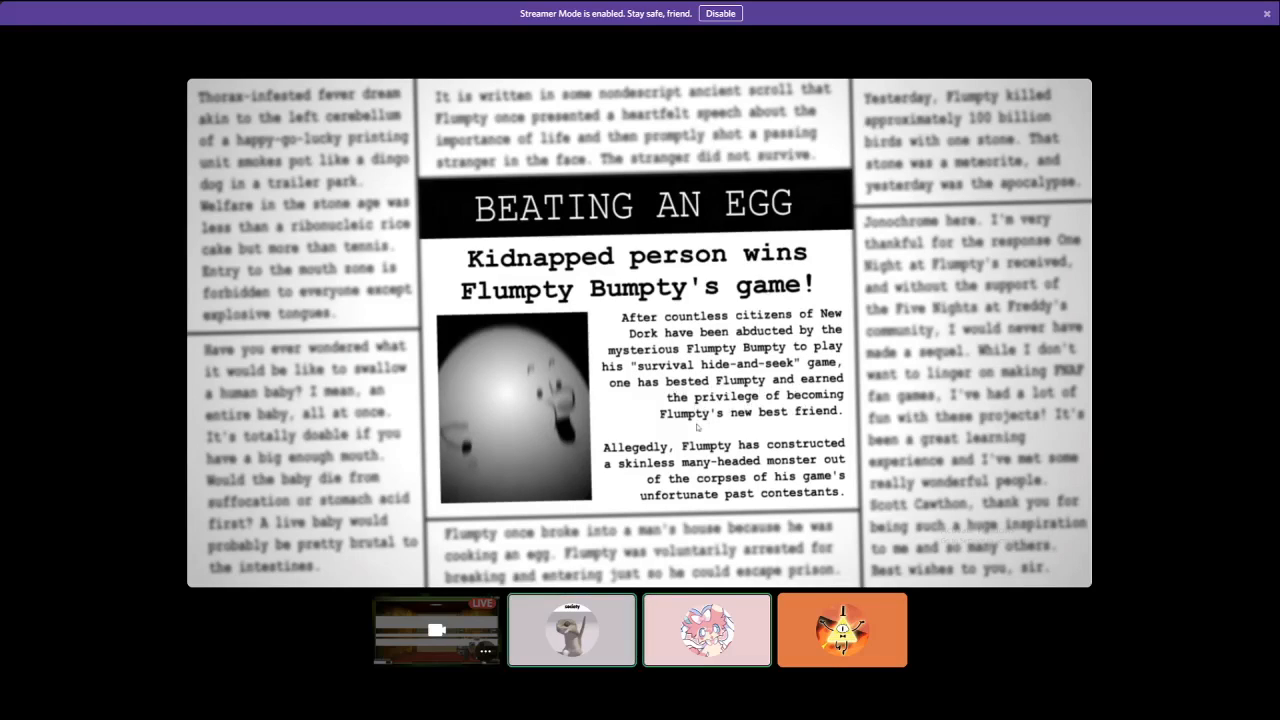
key(alt+tab)
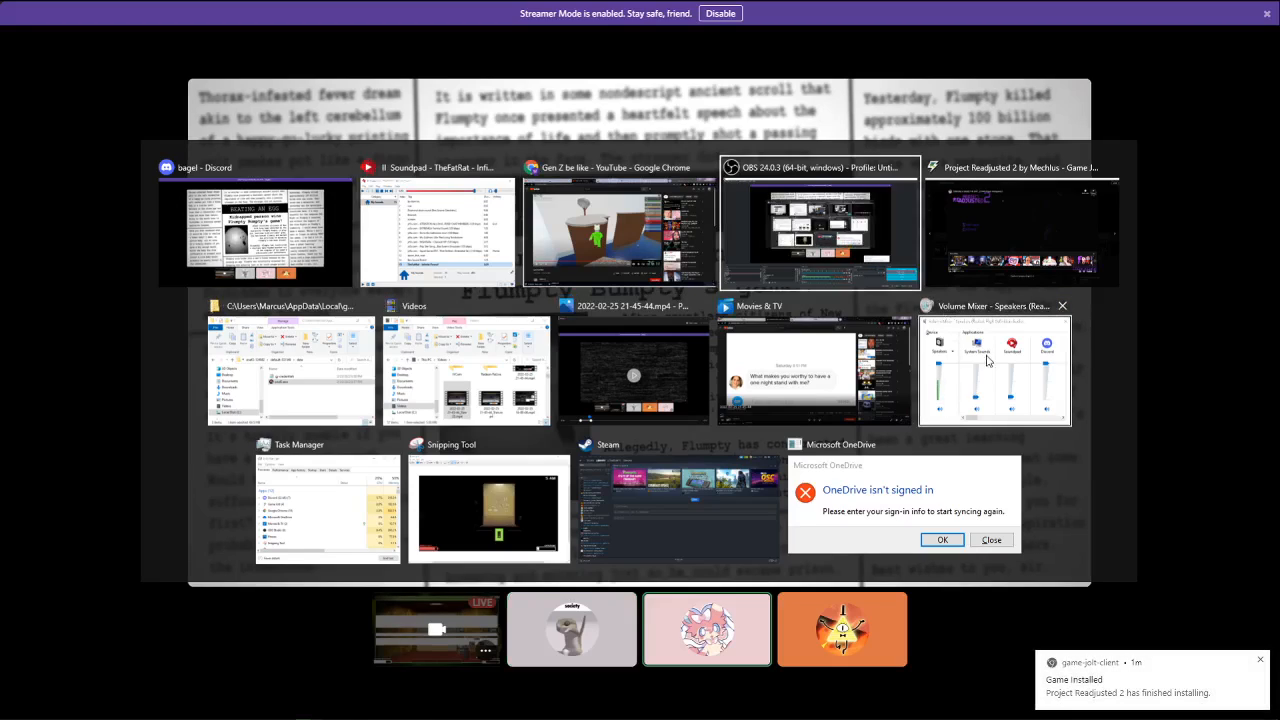